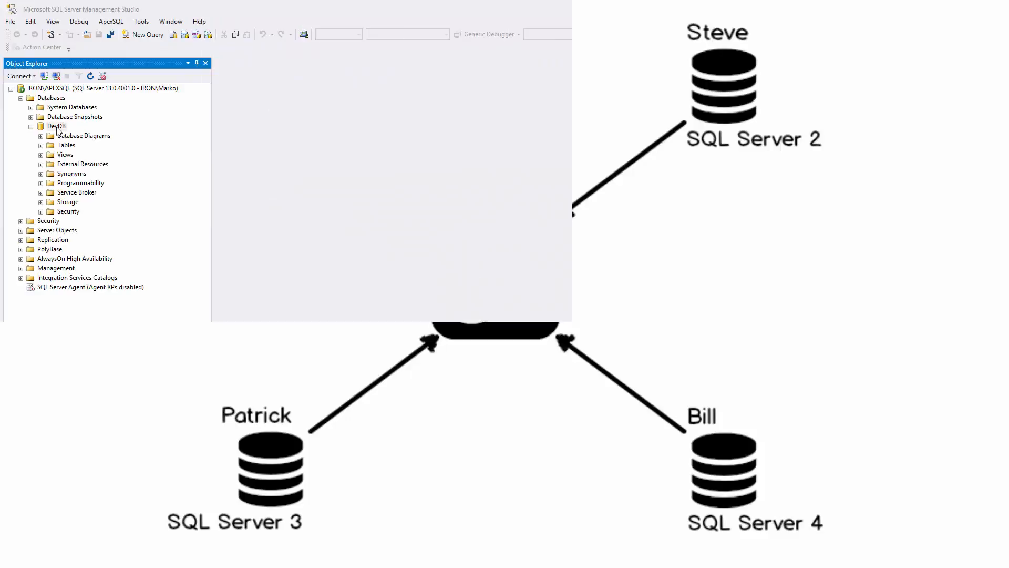
Open DevDB's context menu to link it to source control with Native Git and Dedicated
right_click(56, 125)
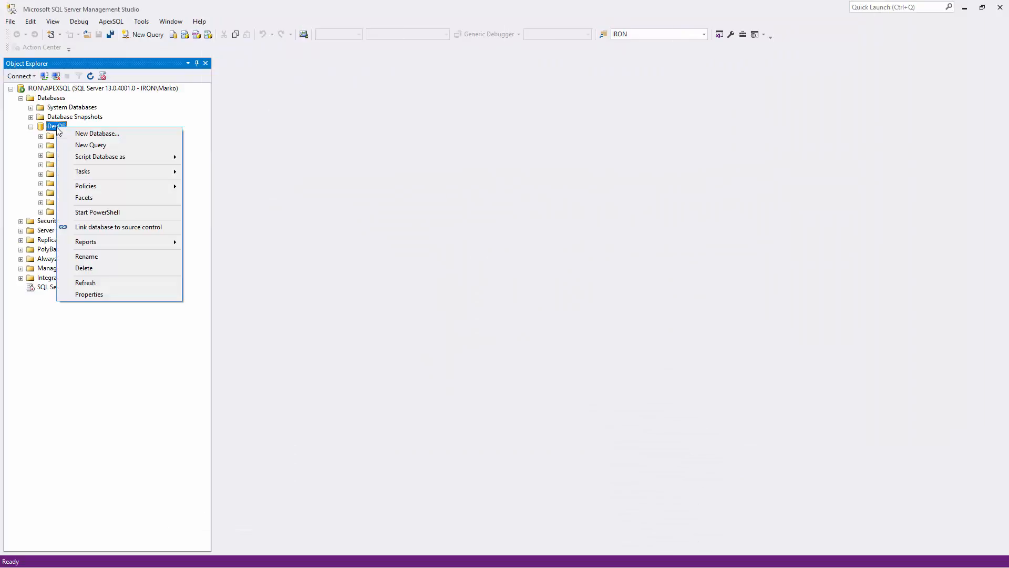
mouse_move(118, 226)
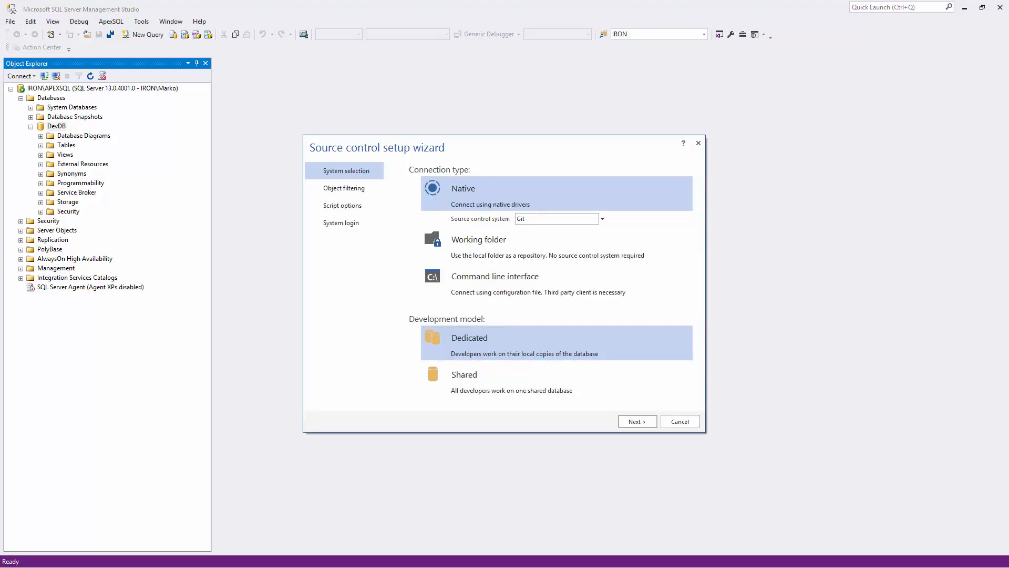
Link DevDB to the DevDB.git GitHub repository, yielding 143 pending changes
left_click(636, 421)
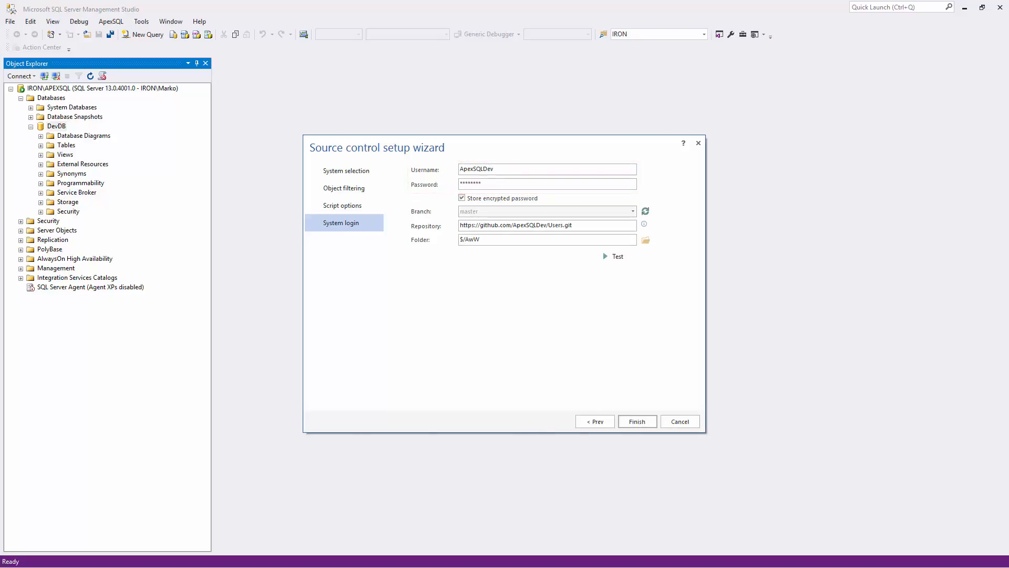
left_click(636, 421)
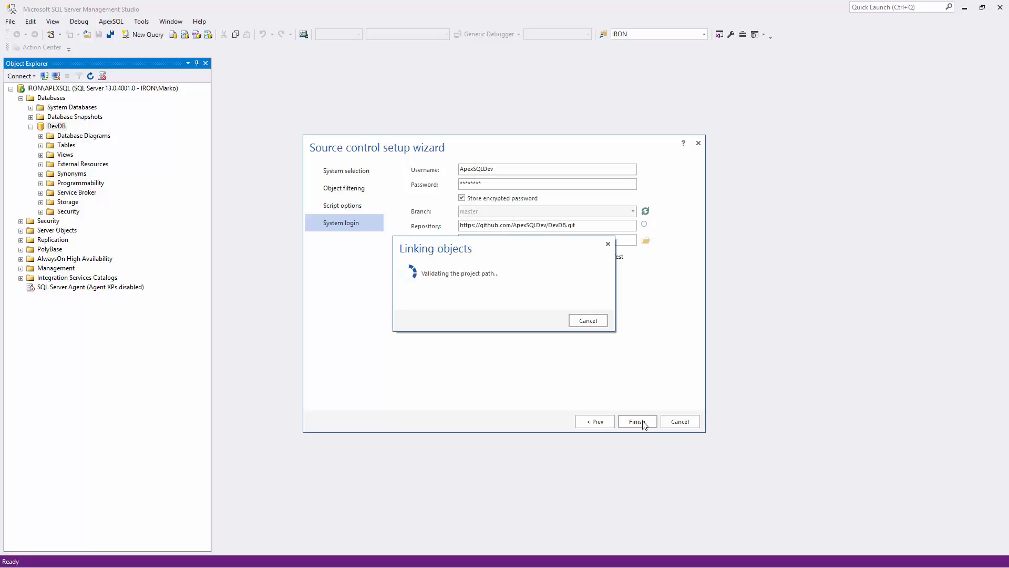
left_click(637, 421)
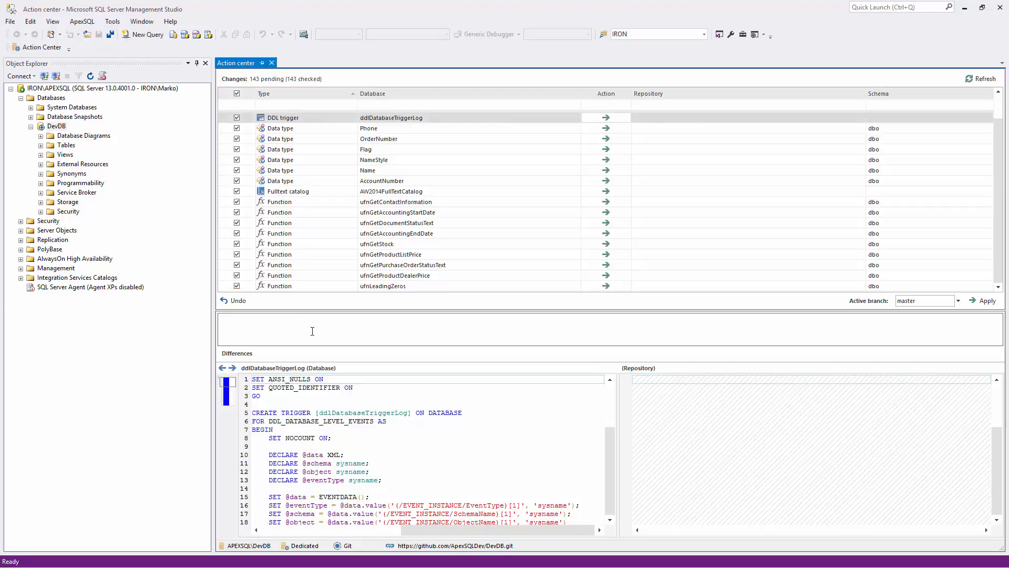
Commit all 143 pending DevDB objects with the comment 'initial commit'
type("initial")
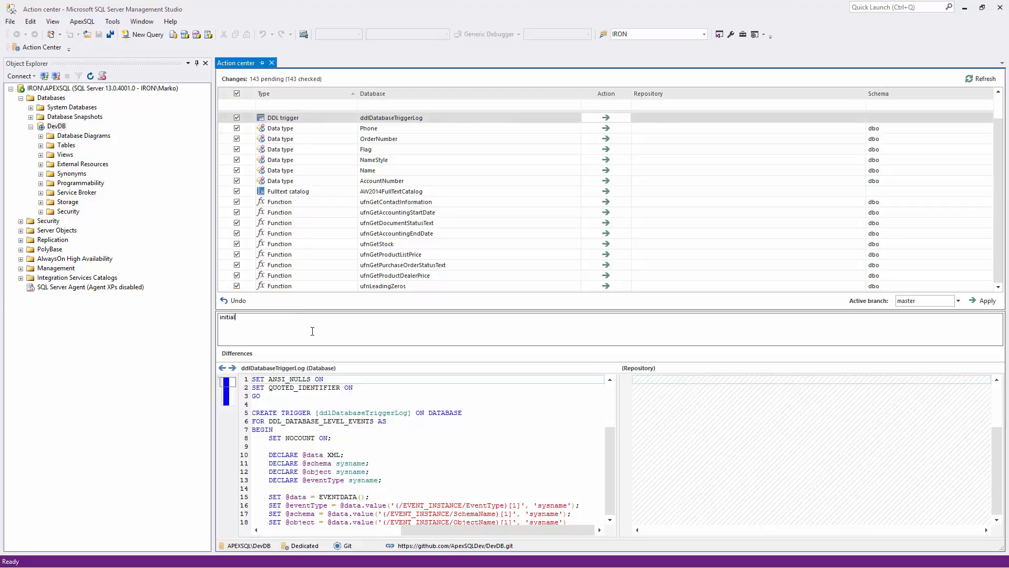
type("commit")
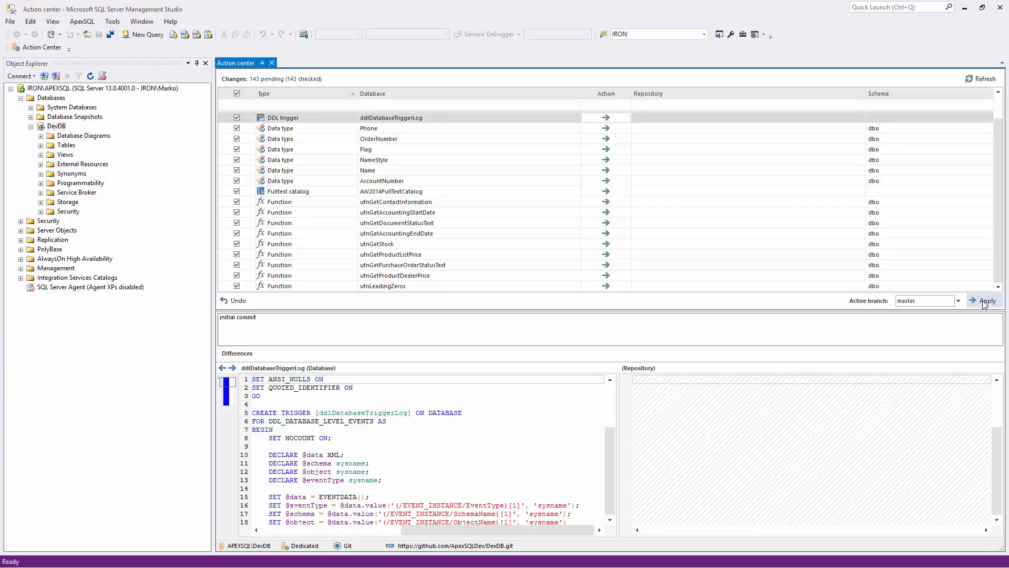
left_click(986, 301)
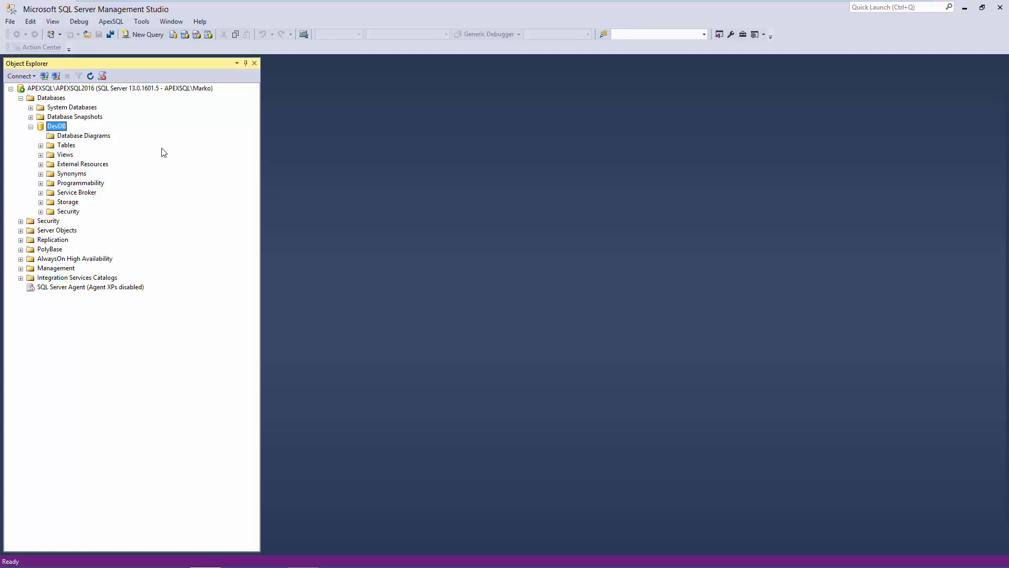
Link APEXSQL2016's DevDB to the same DevDB.git repository through the wizard
right_click(56, 126)
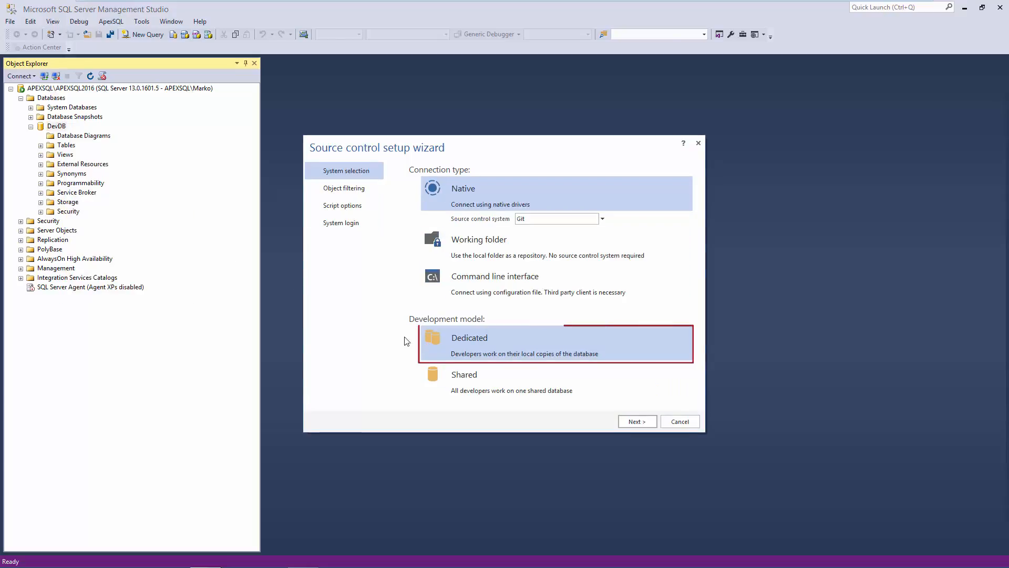
left_click(636, 421)
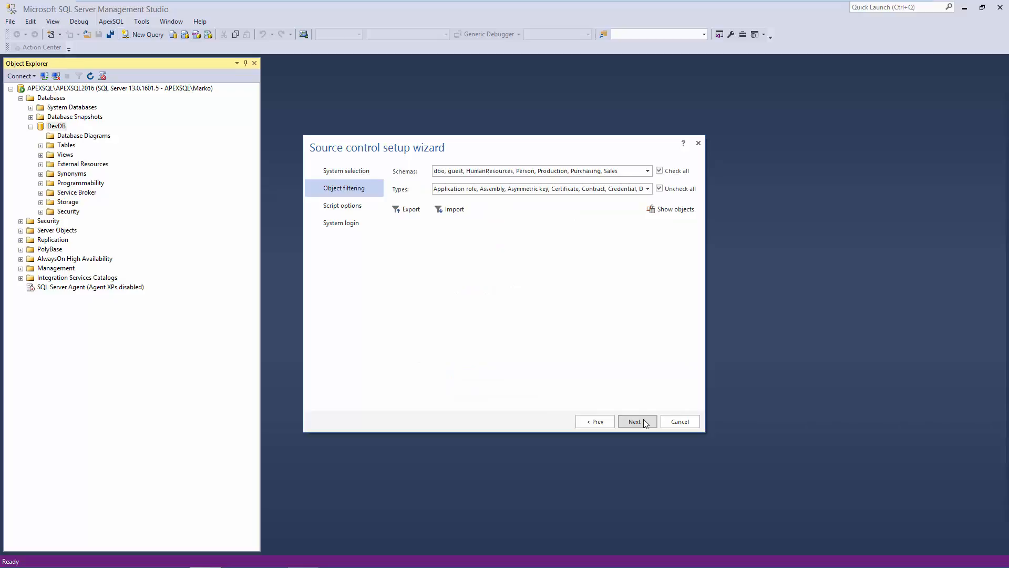
left_click(633, 422)
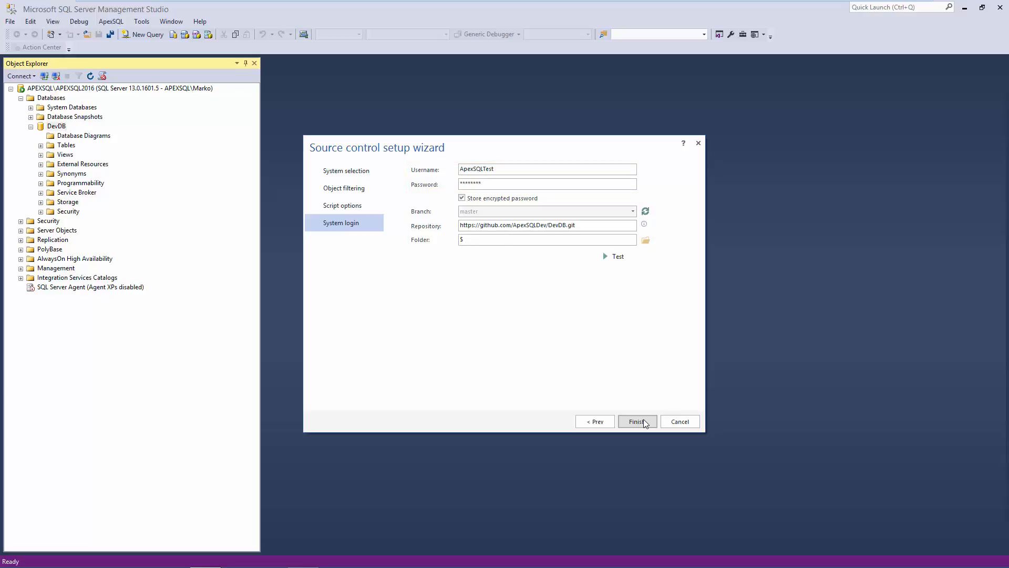
left_click(636, 421)
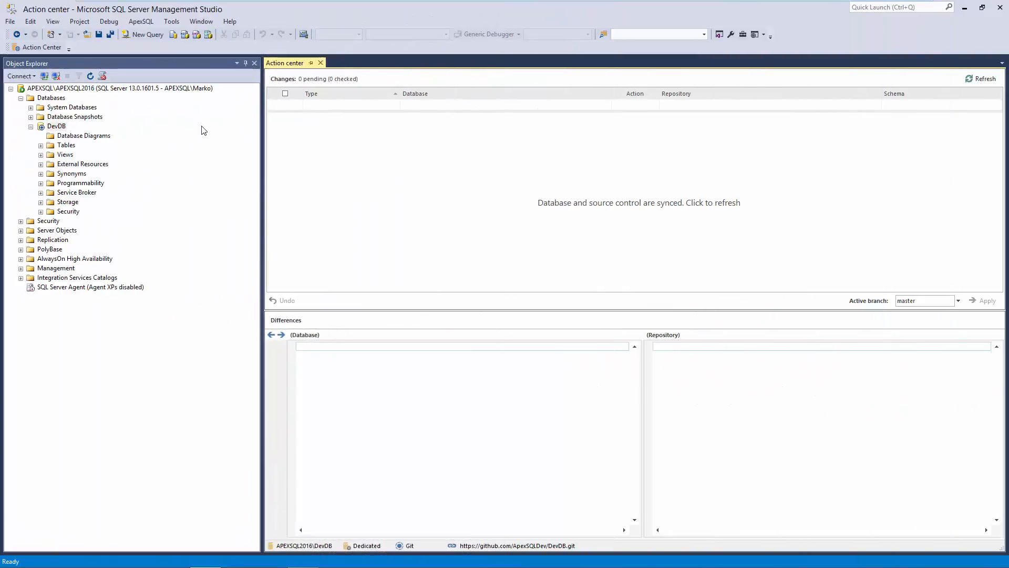
Run ALTER TABLE adding a CurrencyDescription nvarchar(max) column to Sales.Currency
left_click(147, 34)
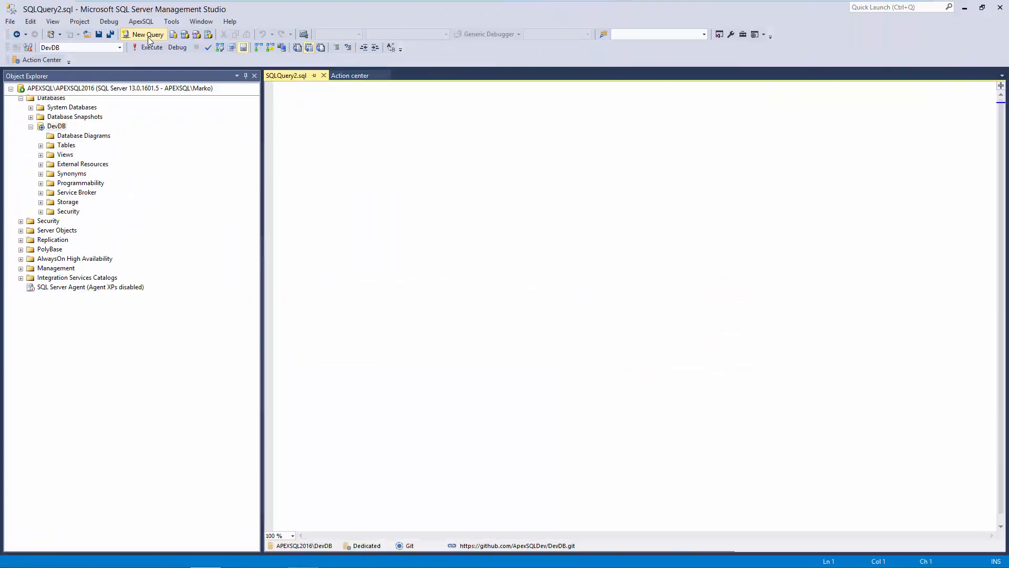
left_click(147, 34)
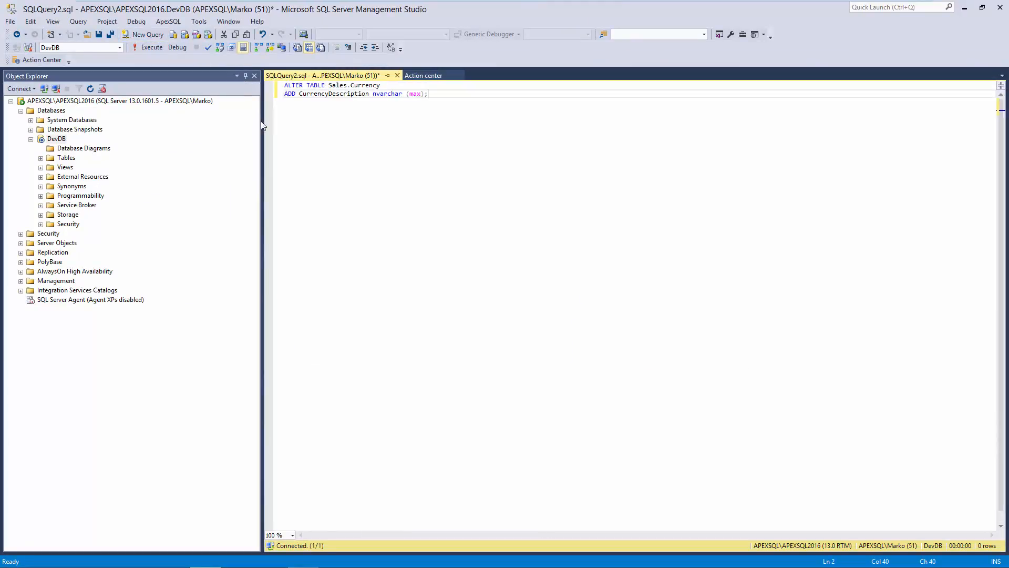
left_click(148, 47)
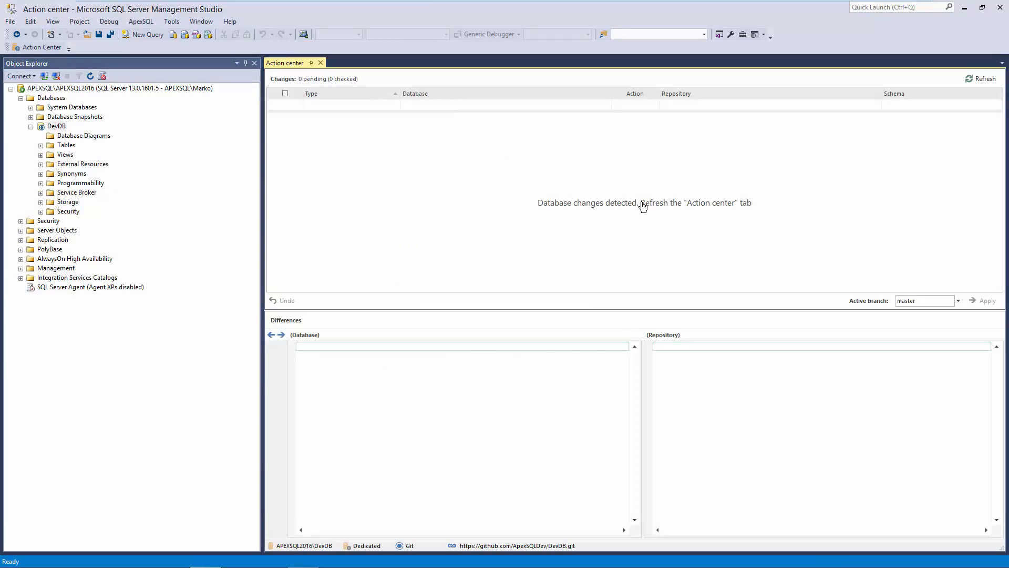
Refresh pending changes and select the Sales.Currency table change for commit
left_click(981, 79)
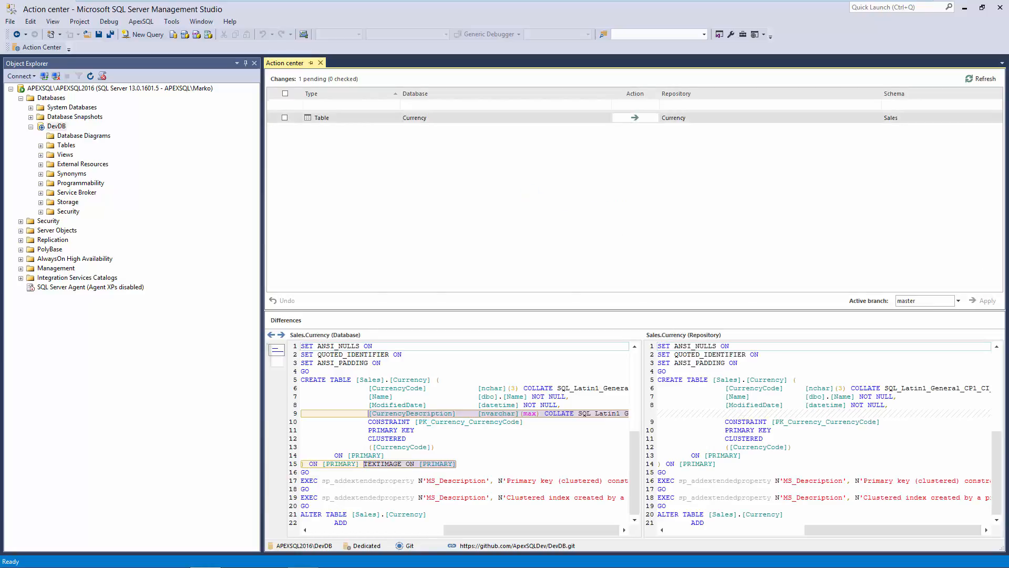
left_click(284, 117)
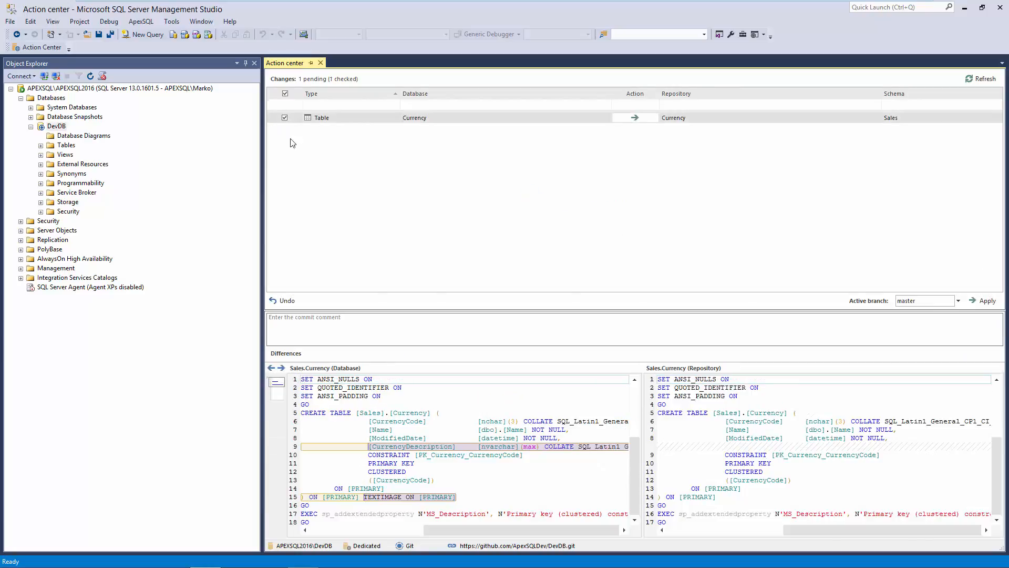
left_click(980, 78)
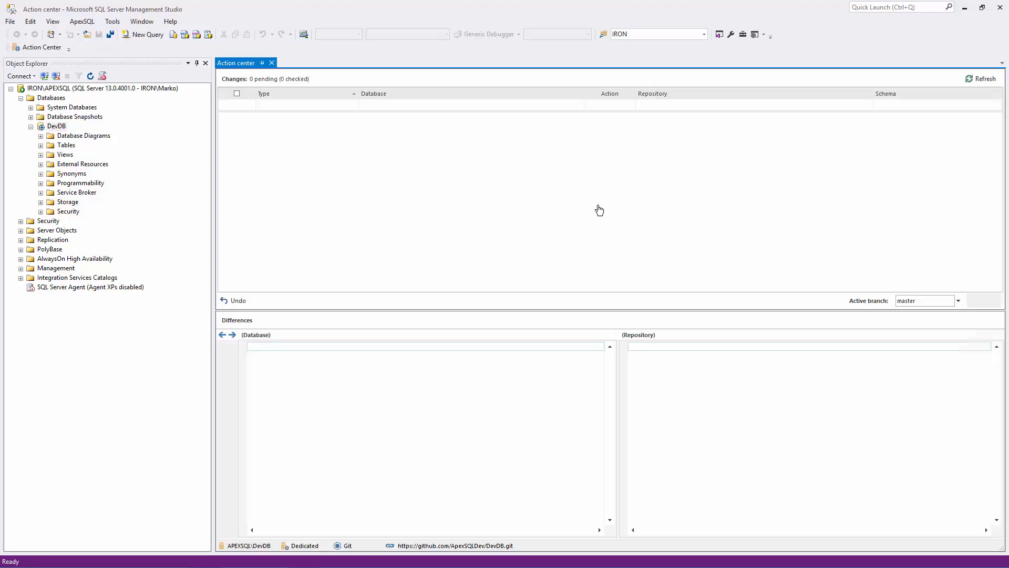
Refresh IRON's Sales.Currency difference, then view APEXSQL2016's DevDB synced status
left_click(981, 78)
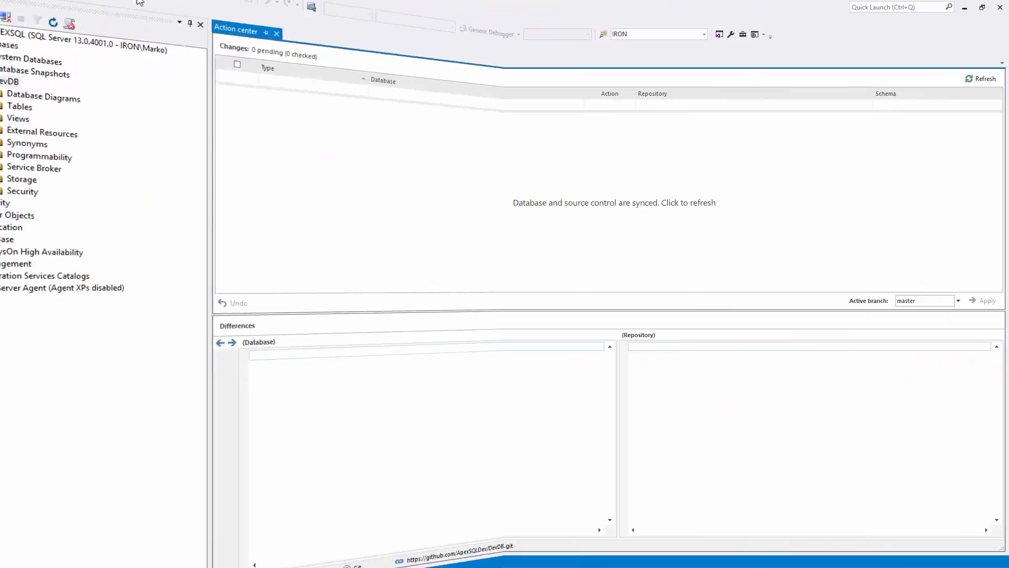
left_click(152, 46)
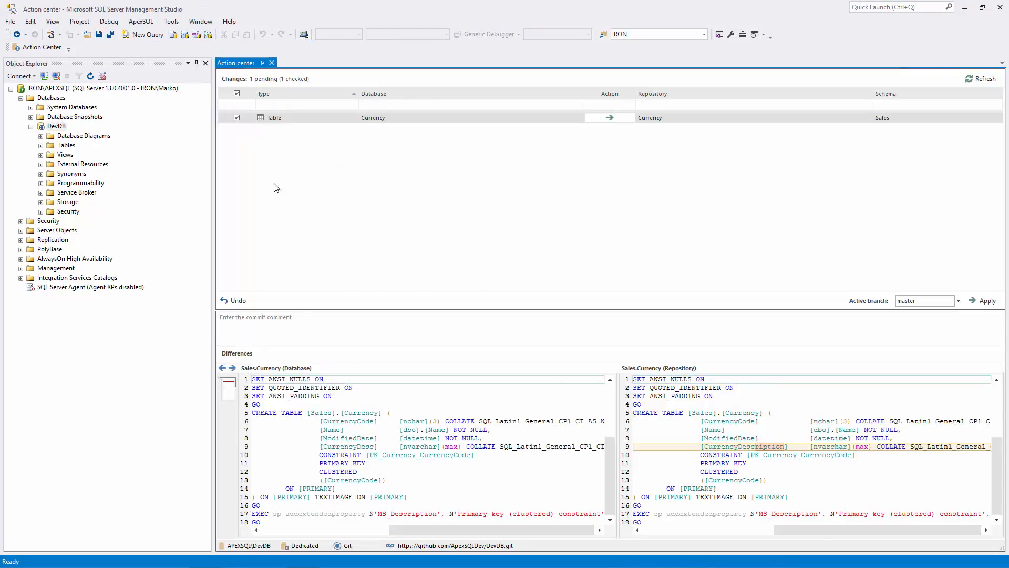
left_click(984, 300)
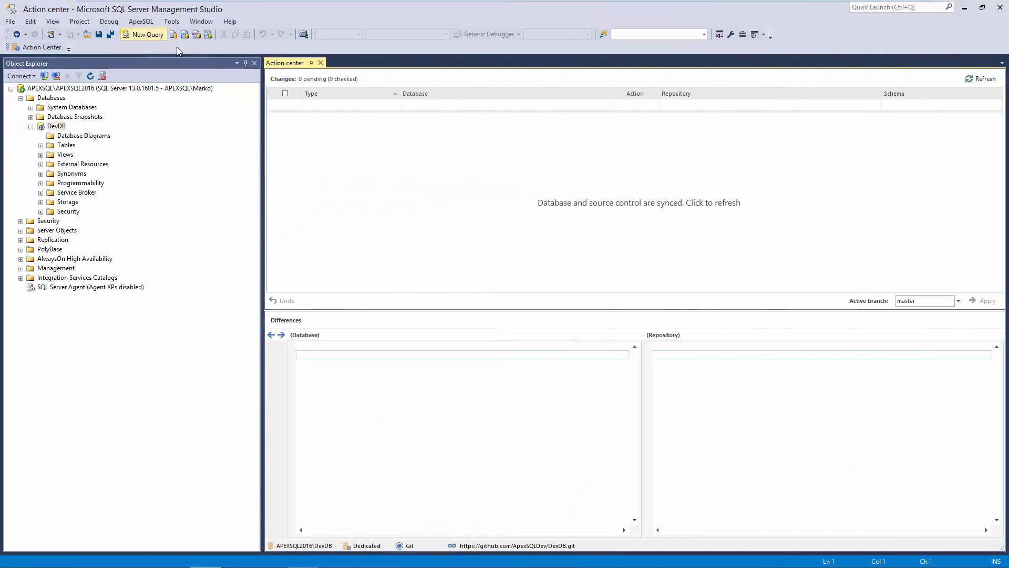
Add a Test int column to Sales.Currency and refresh to surface the conflict
left_click(147, 34)
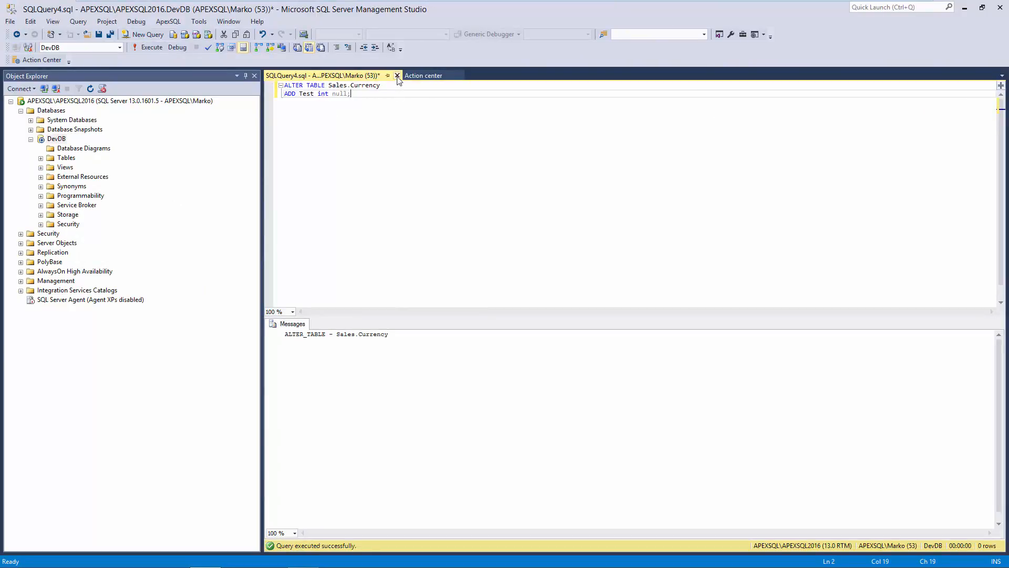
left_click(422, 76)
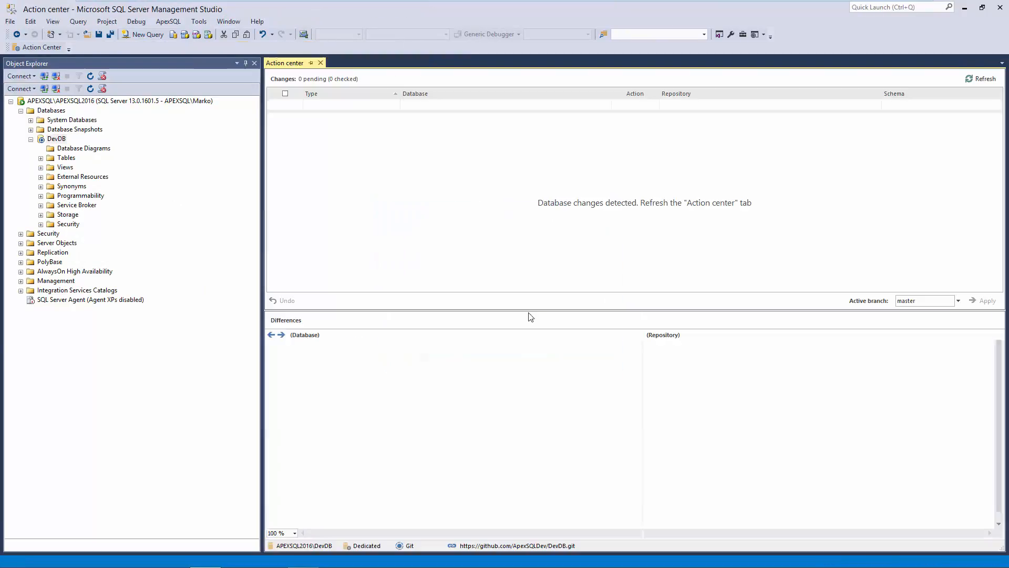
left_click(981, 78)
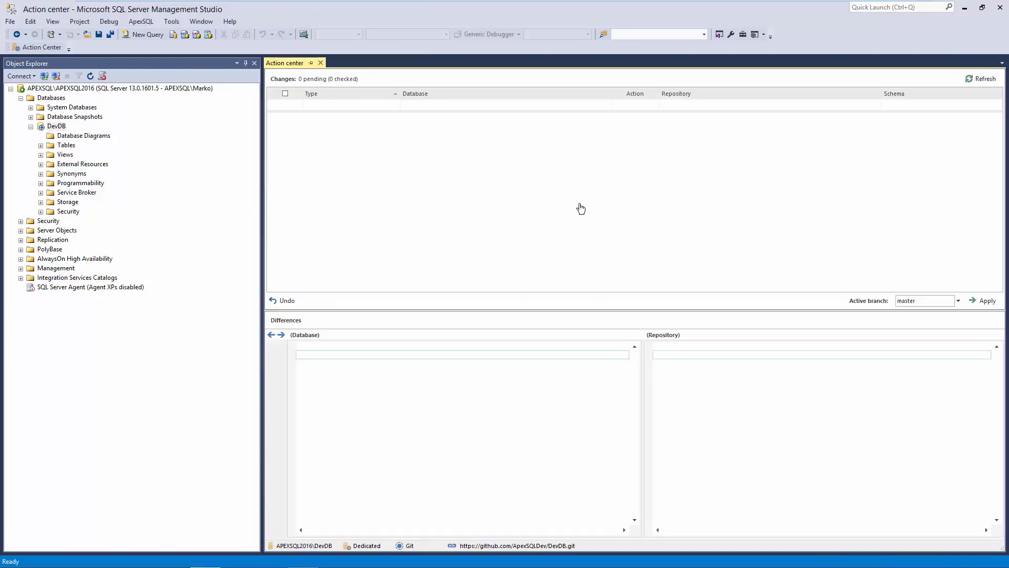
left_click(981, 78)
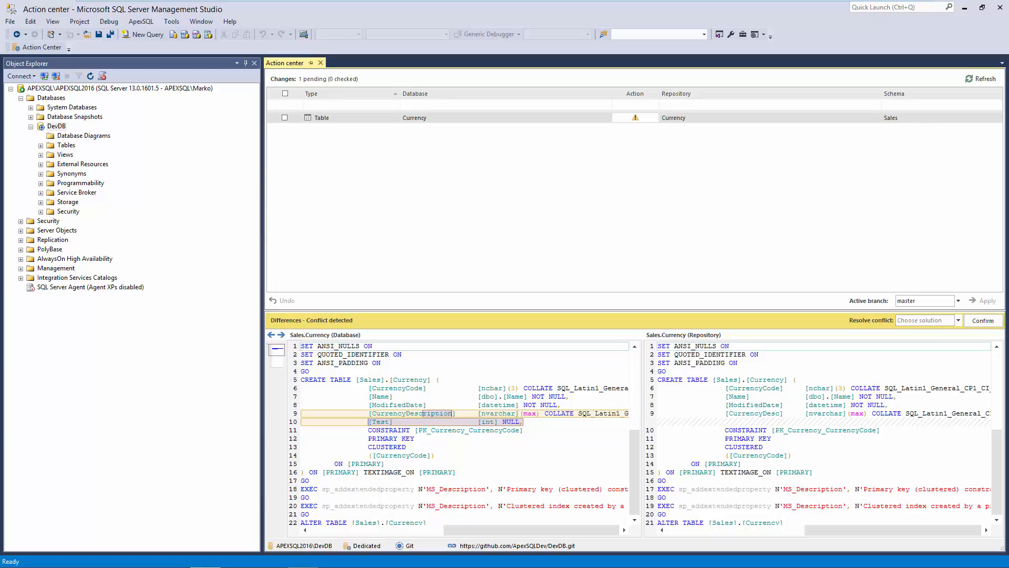
Open the Resolve conflict dropdown for Sales.Currency
left_click(957, 320)
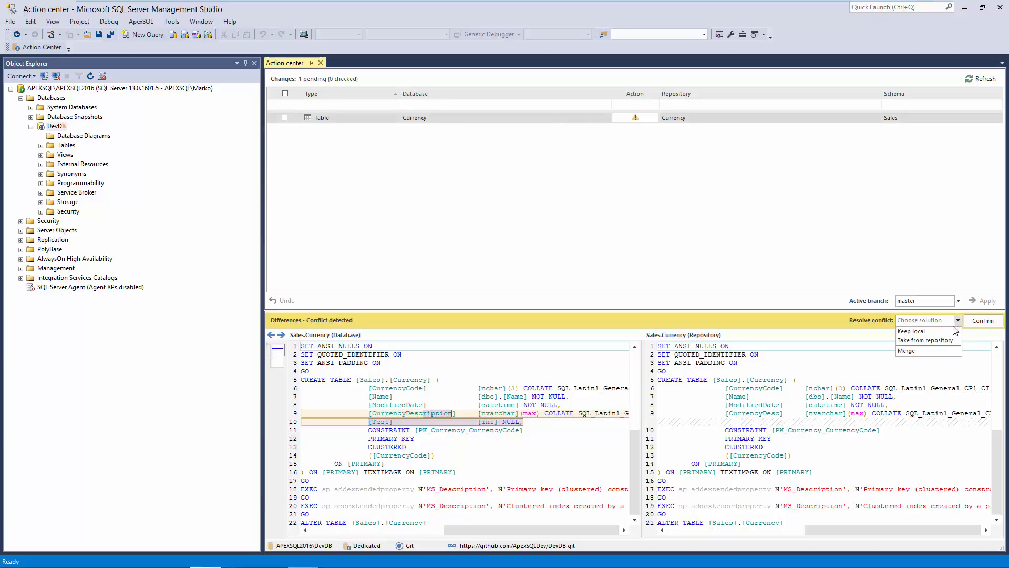
mouse_move(911, 330)
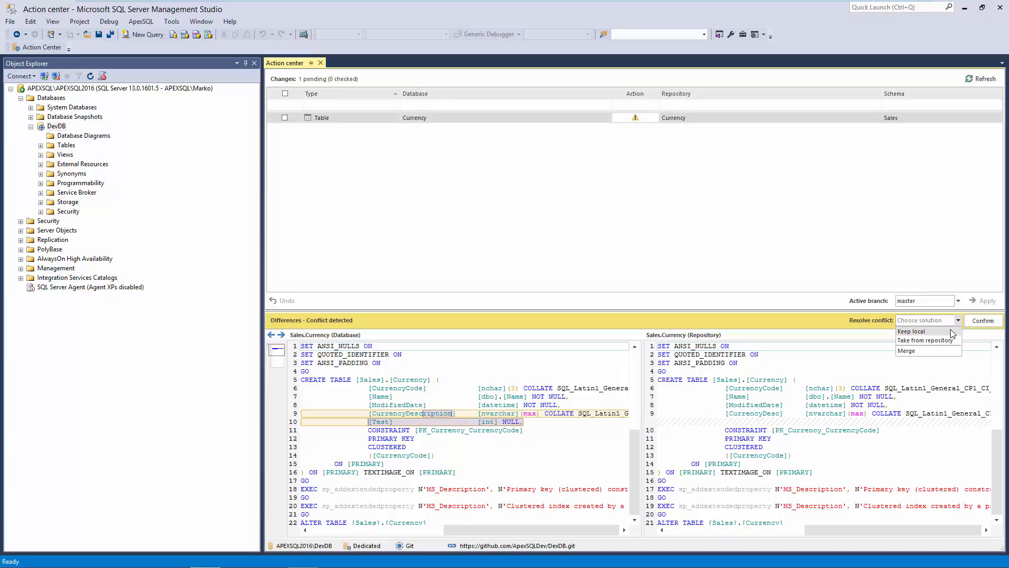
mouse_move(927, 340)
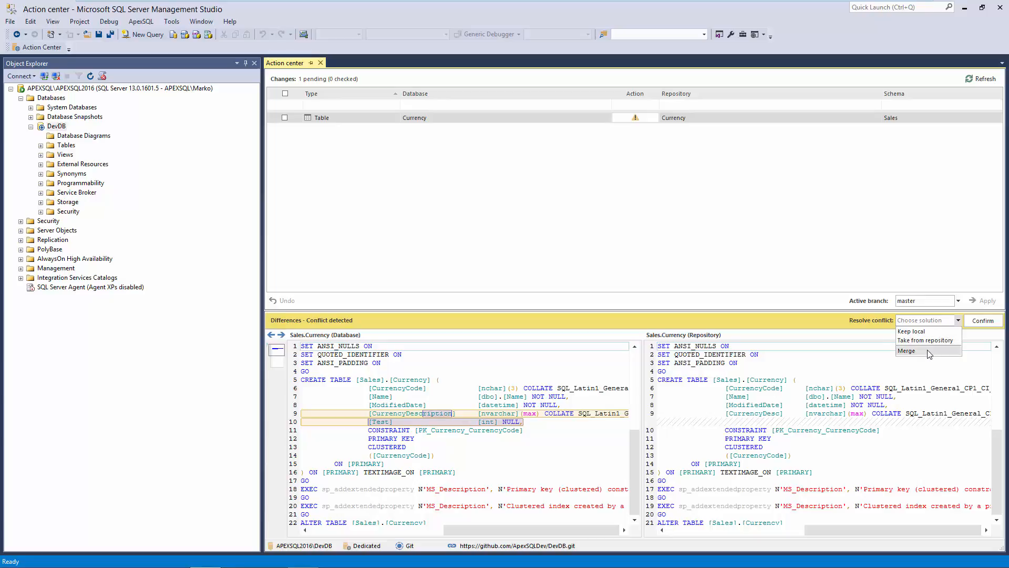
Try merging, then confirm Keep local for the Sales.Currency conflict
left_click(906, 350)
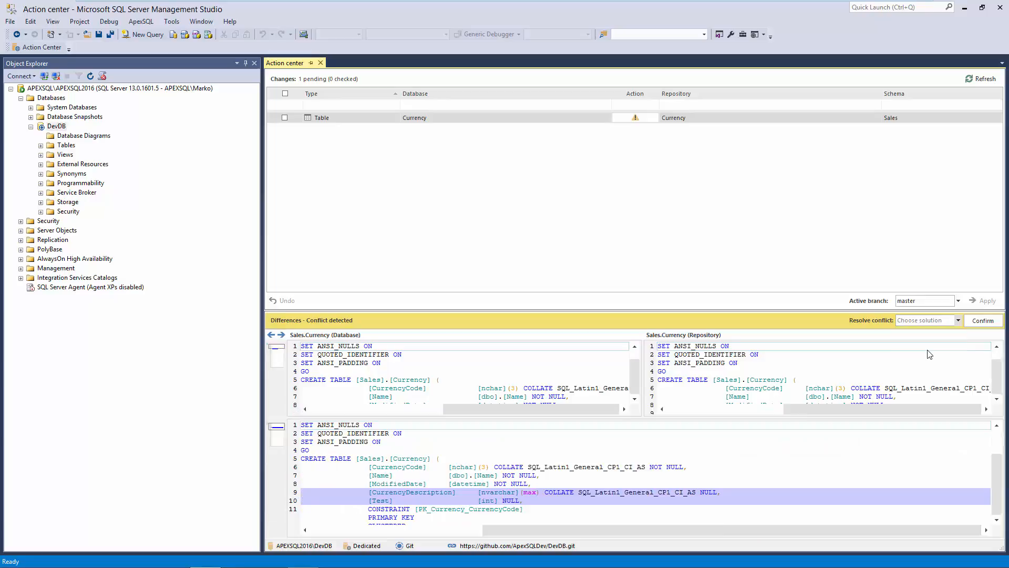
left_click(924, 320)
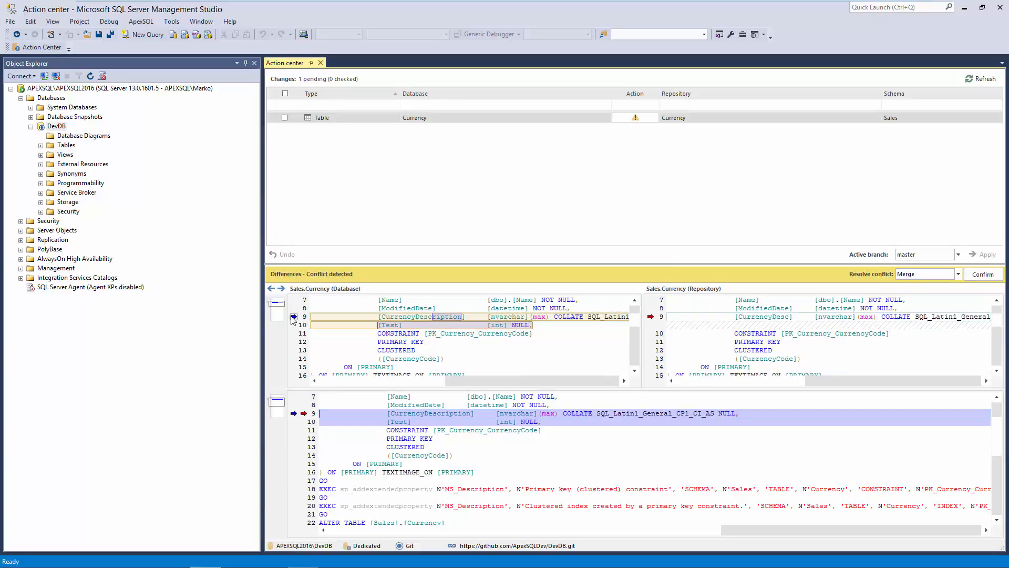
mouse_move(666, 325)
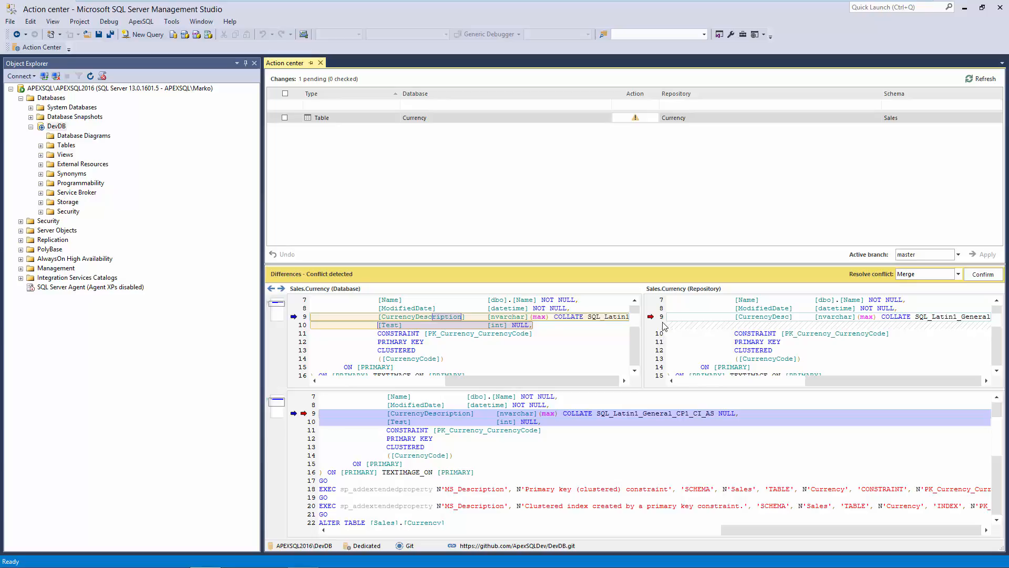
left_click(650, 316)
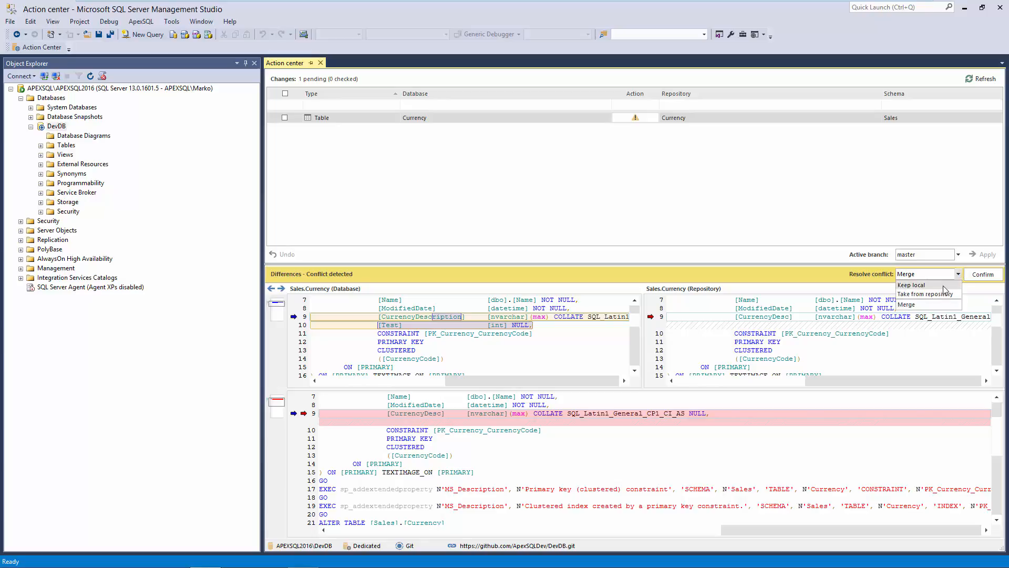
left_click(912, 284)
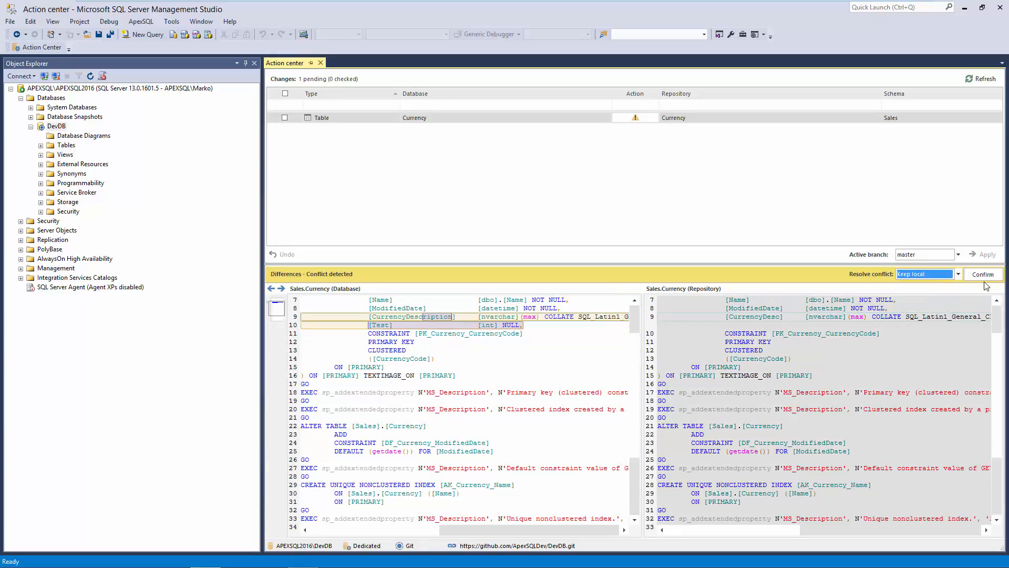
left_click(984, 274)
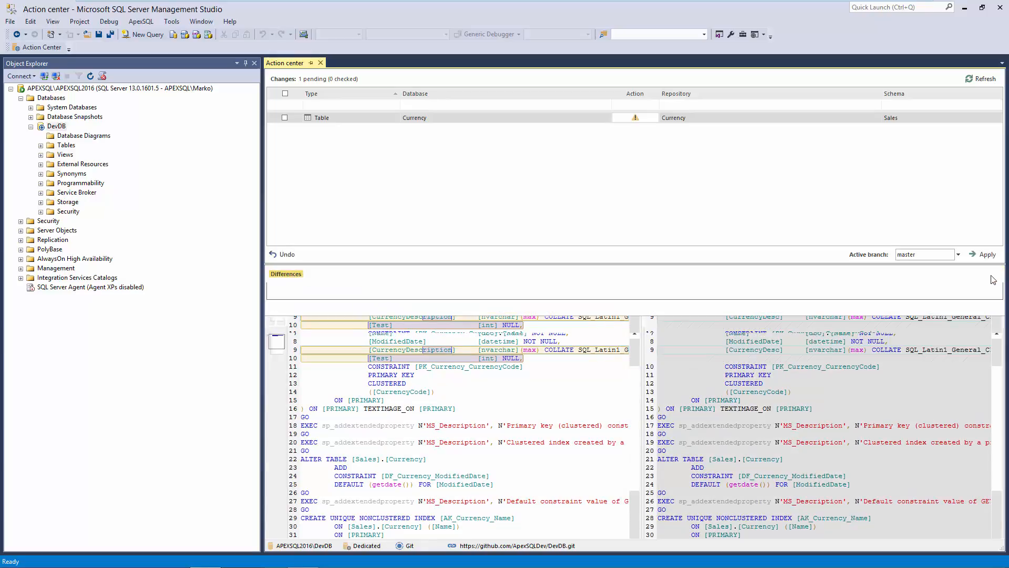
Commit the resolved Sales.Currency table change to the repository with comment 'test'
left_click(284, 118)
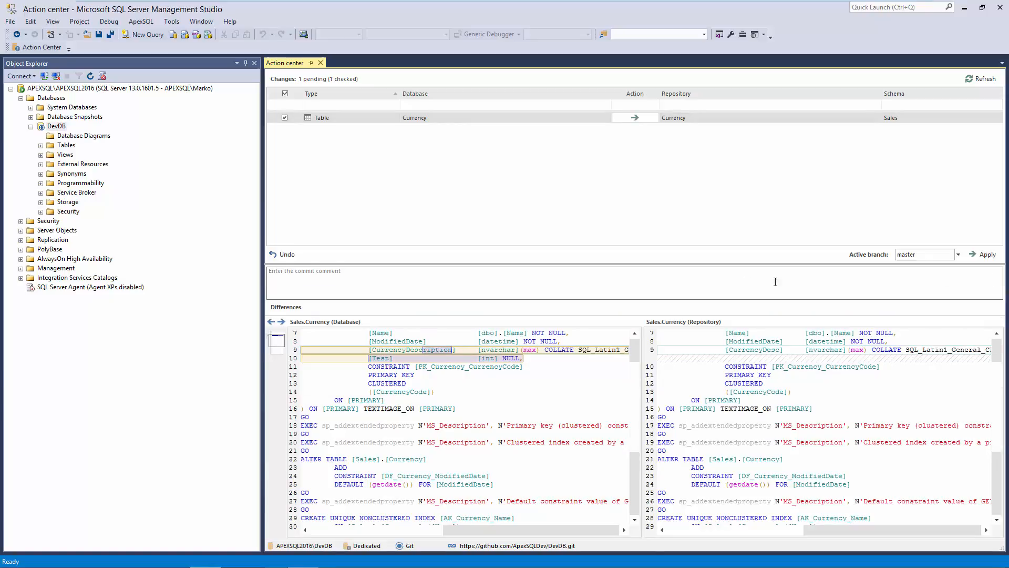
type("test")
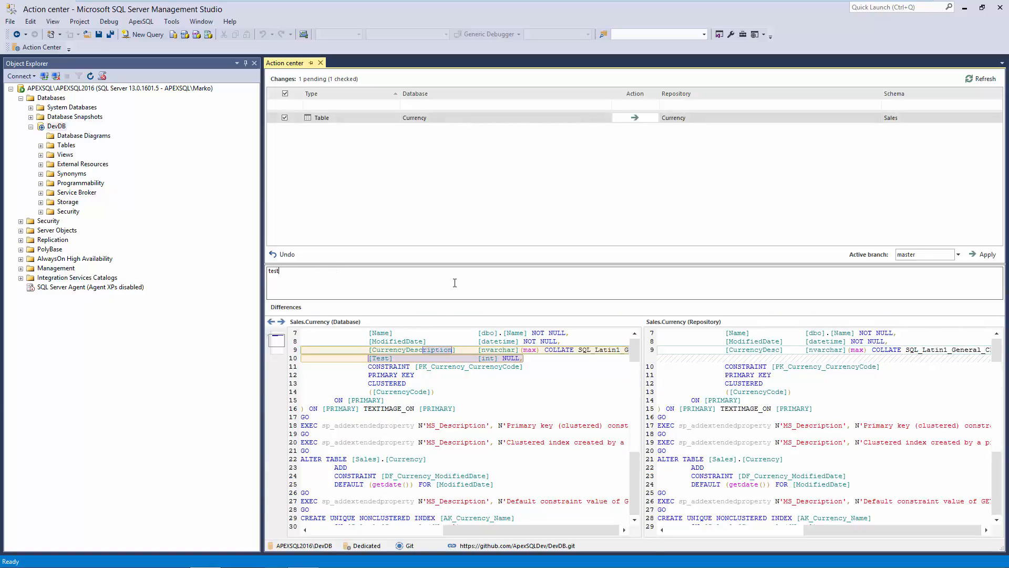
left_click(986, 254)
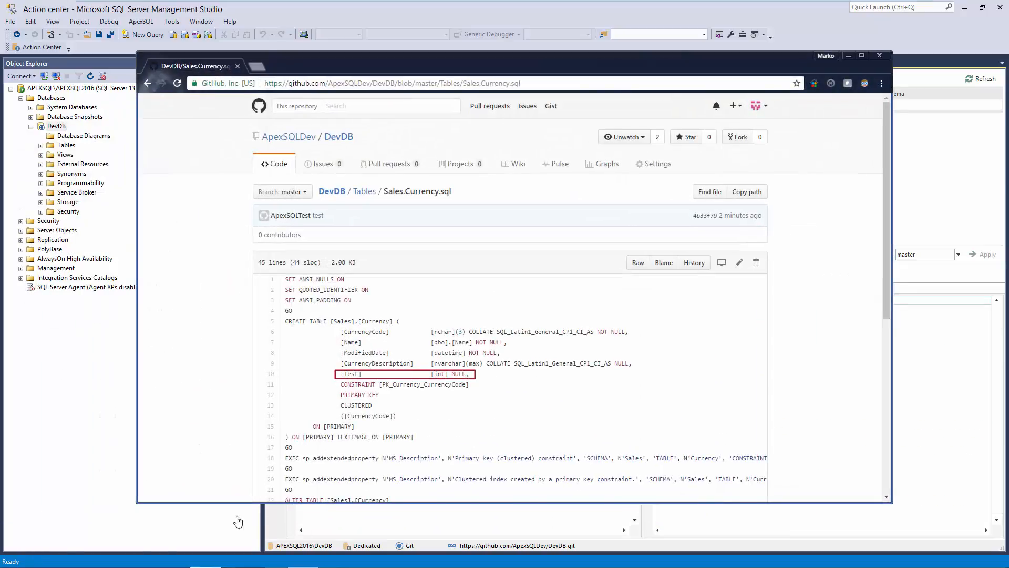
mouse_move(528, 413)
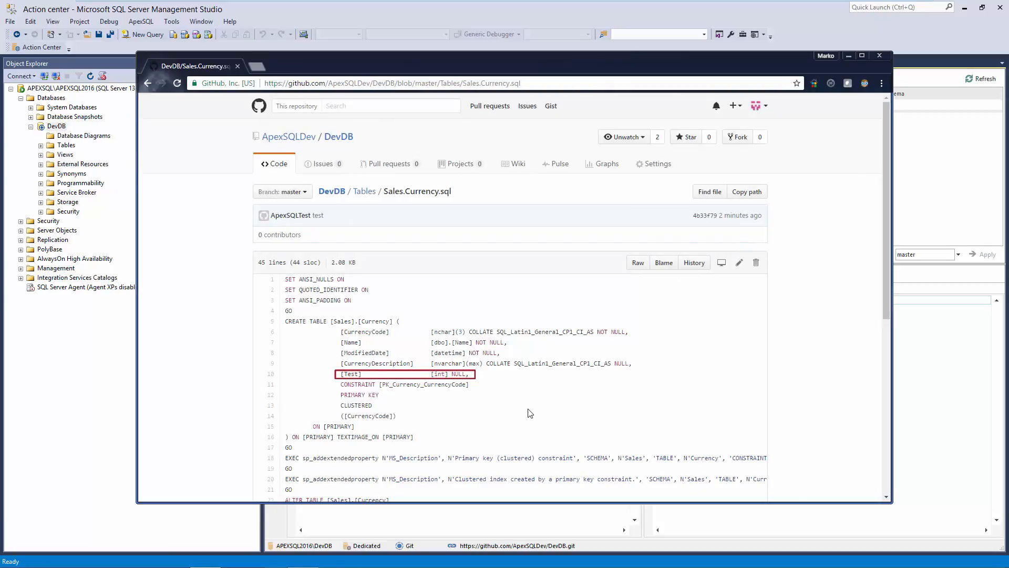